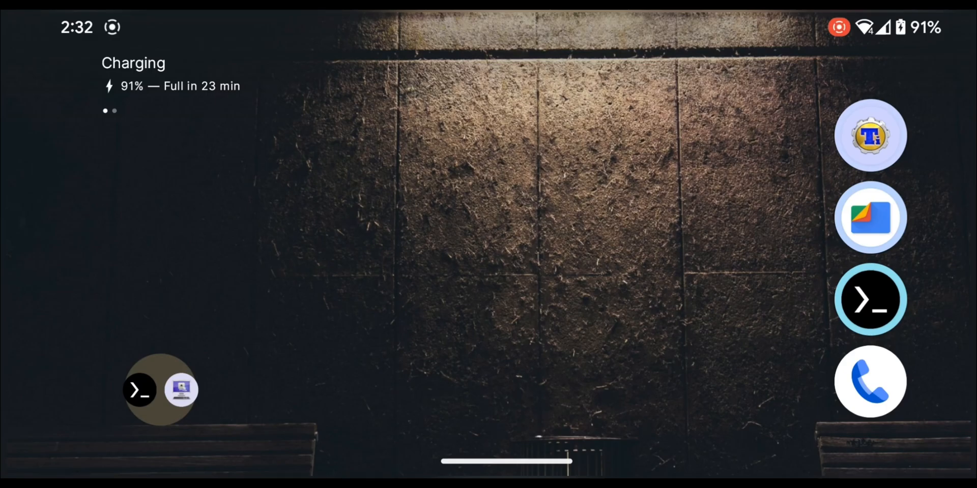
Step: Launch Termux from the Kali app folder on the home screen
{"action": "left_click", "coordinate": [160, 390]}
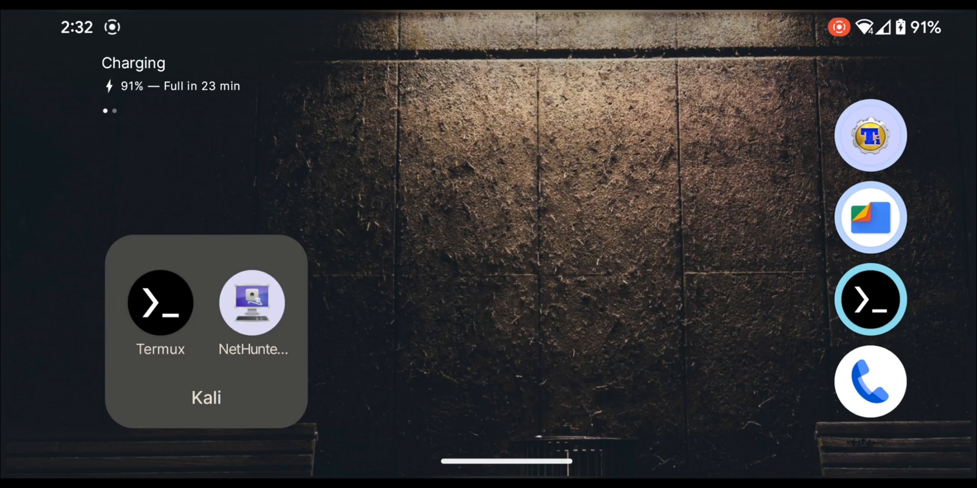
{"action": "left_click", "coordinate": [160, 303]}
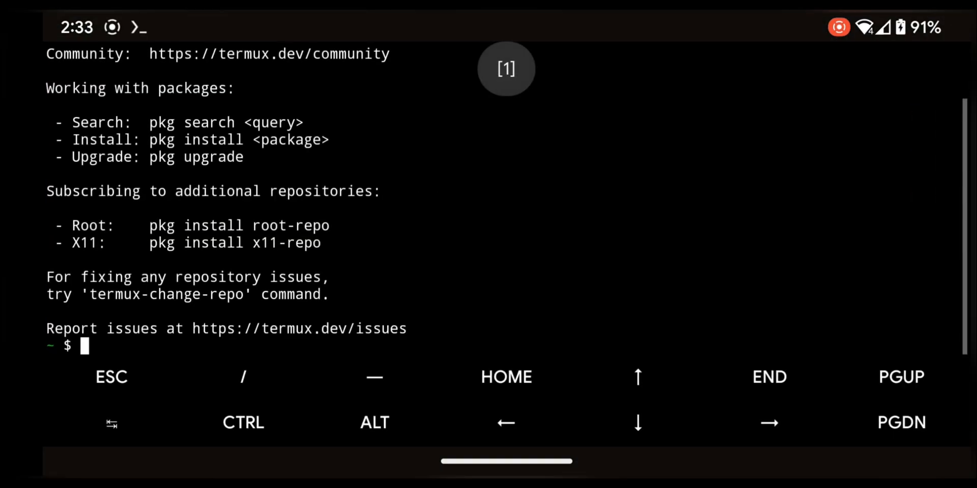
Step: Clear the terminal, run apt update && apt upgrade and confirm with y to install 17 upgrades
{"action": "type", "text": "cl"}
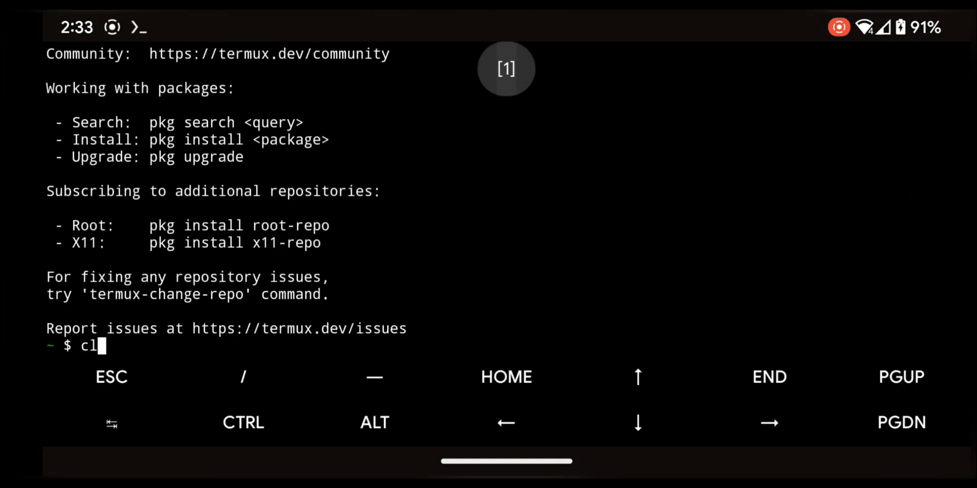
{"action": "type", "text": "e"}
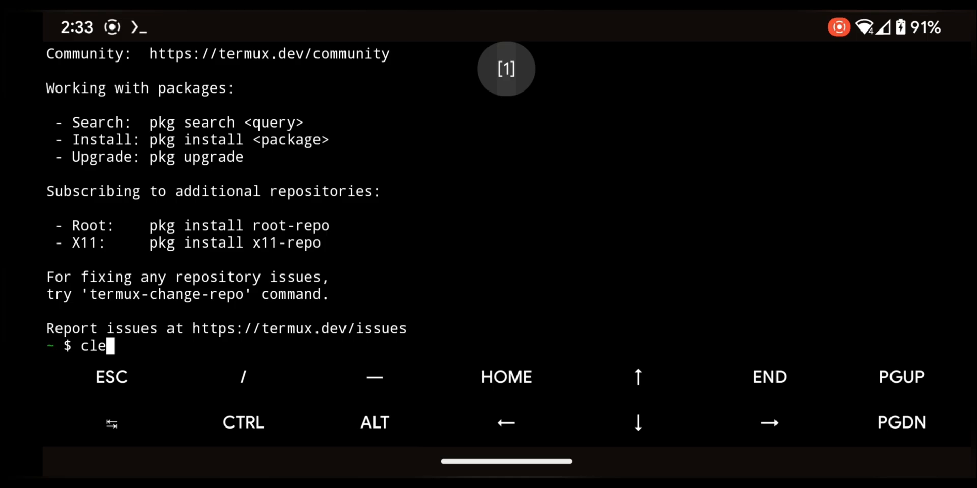
{"action": "type", "text": "ar"}
{"action": "type", "text": "apt update && apt upgrade"}
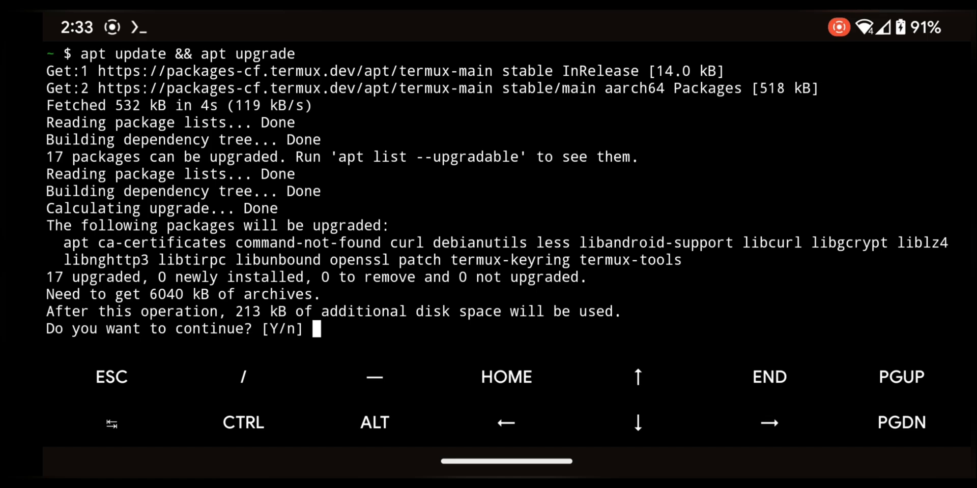
{"action": "type", "text": "y"}
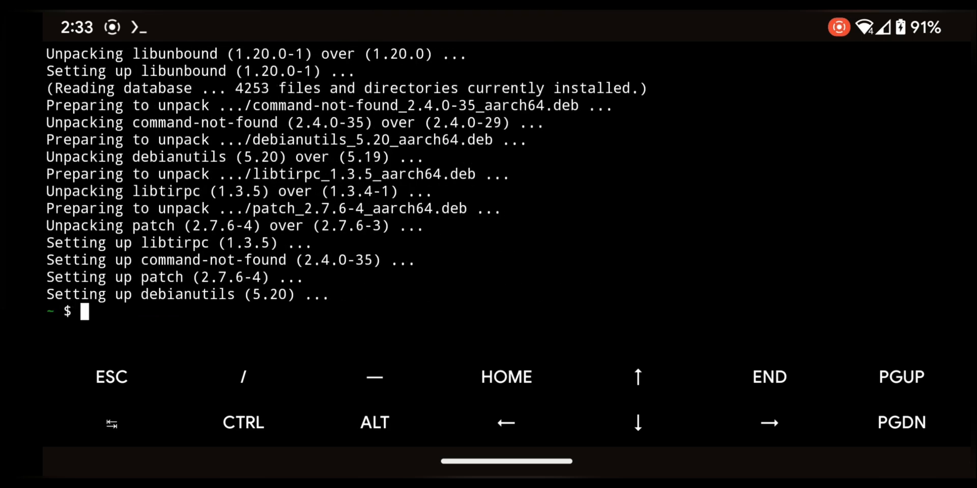
Step: Run termux-setup-storage and allow Termux access to the device's files
{"action": "type", "text": "termux-setup-stor"}
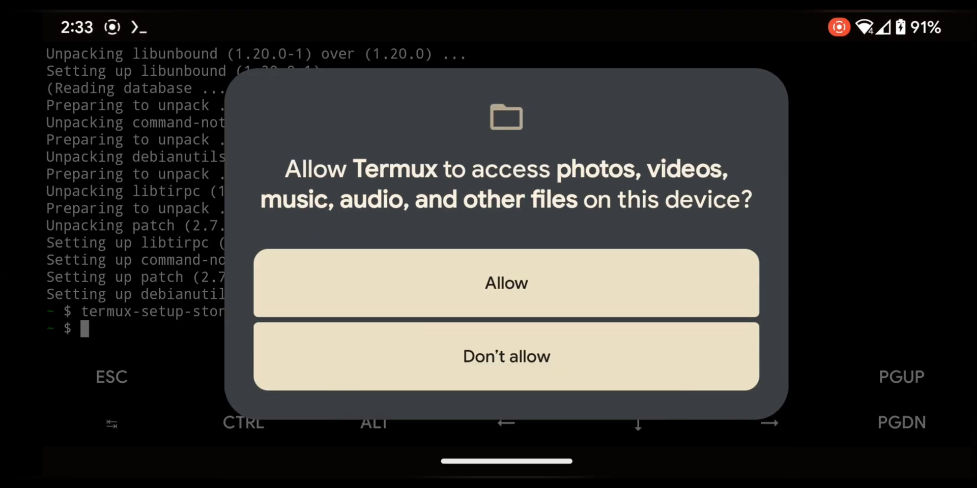
{"action": "left_click", "coordinate": [506, 283]}
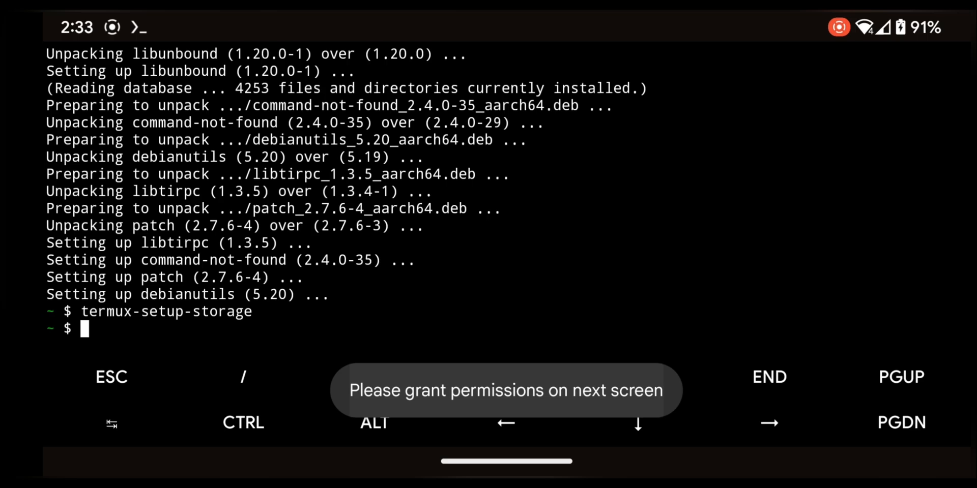
{"action": "type", "text": "apt"}
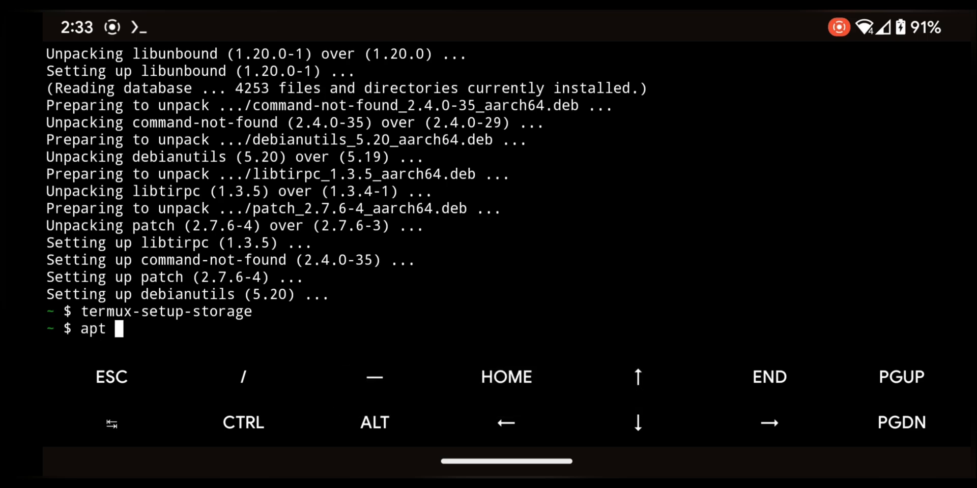
{"action": "type", "text": "inst"}
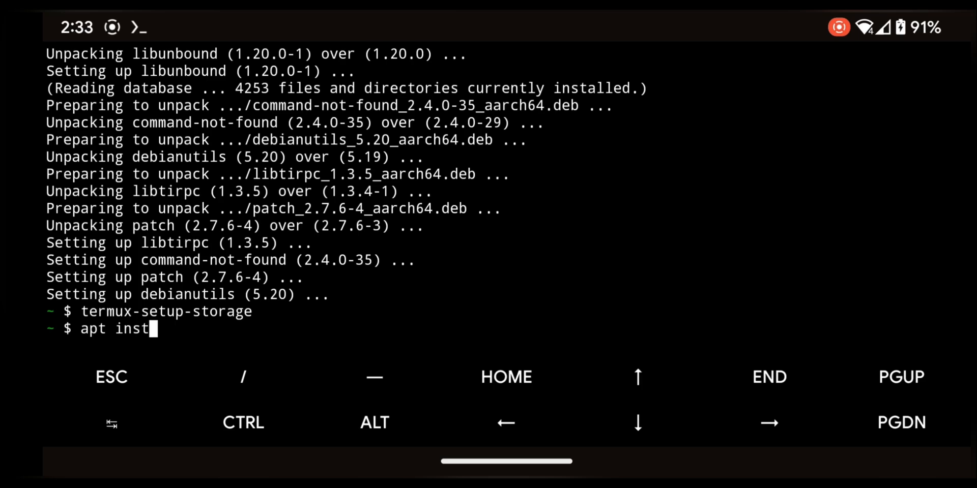
{"action": "type", "text": "all wg"}
{"action": "type", "text": "y"}
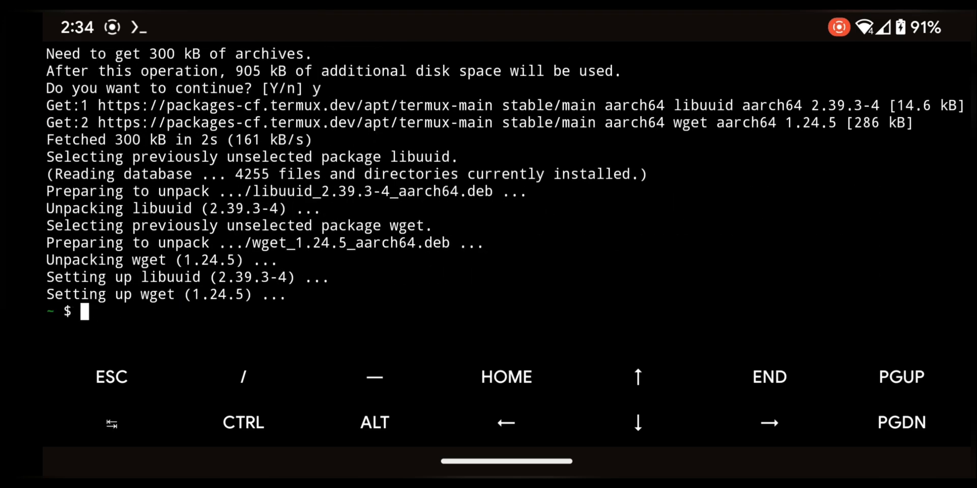
{"action": "type", "text": "wget -O install-nethunter-termux https://offs.ec/2MceZWr"}
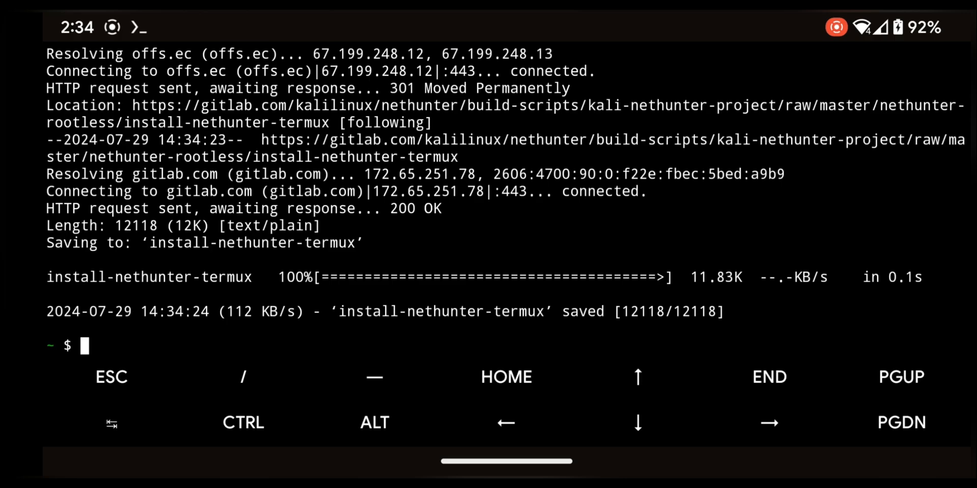
Step: List the files and make install-nethunter-termux executable with chmod +x
{"action": "type", "text": "ls"}
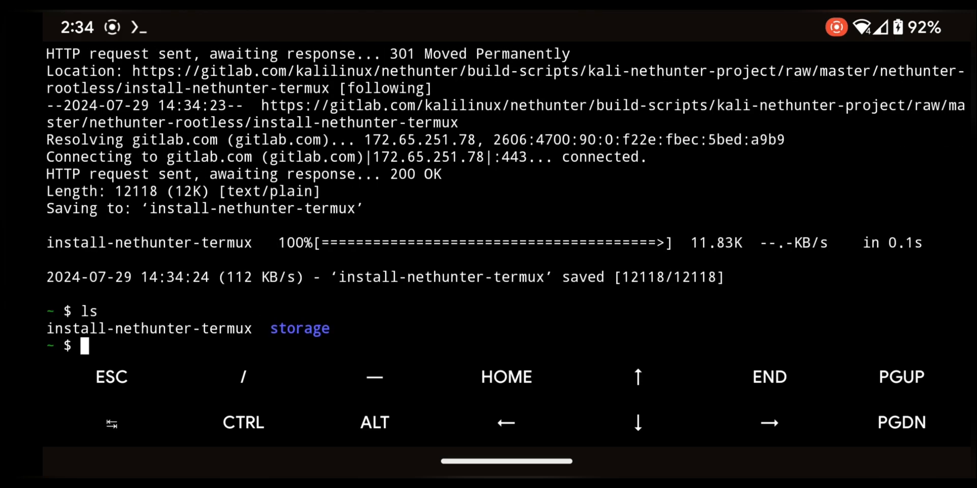
{"action": "type", "text": "ch"}
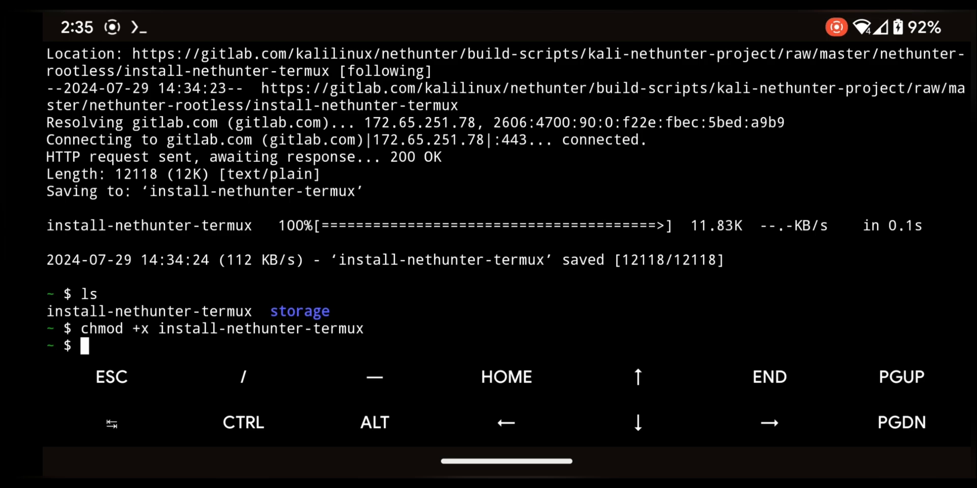
Step: Run ./install-nethunter-termux and choose option 1, NetHunter ARM64 (full)
{"action": "type", "text": "./"}
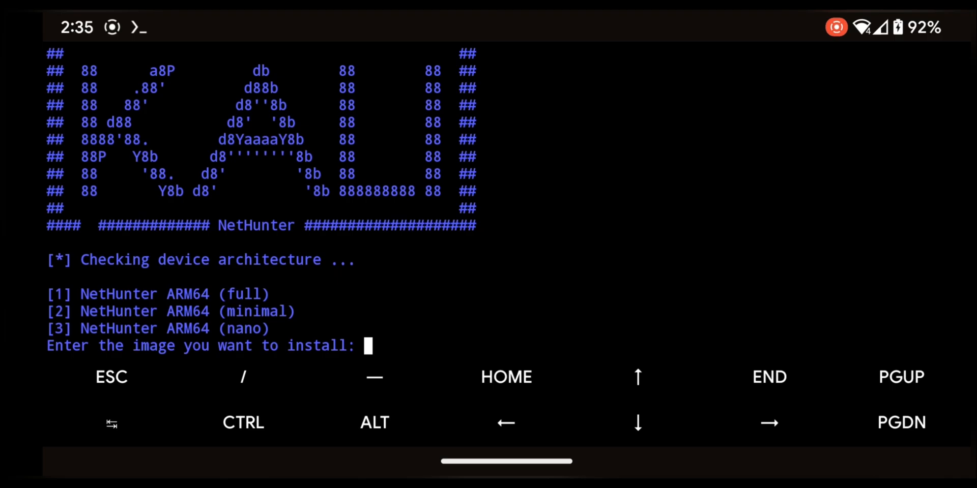
{"action": "type", "text": "1"}
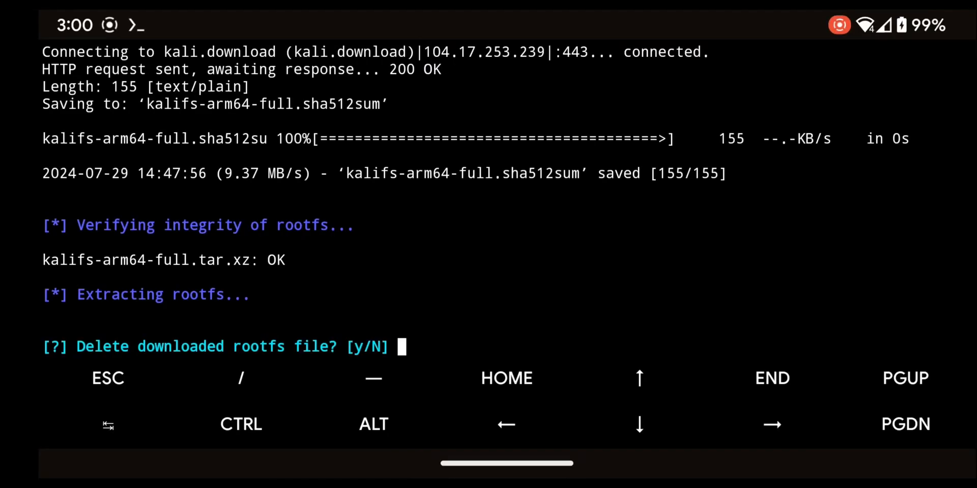
Step: Answer N to keep the rootfs file, then start the Kali shell with nh
{"action": "type", "text": "N"}
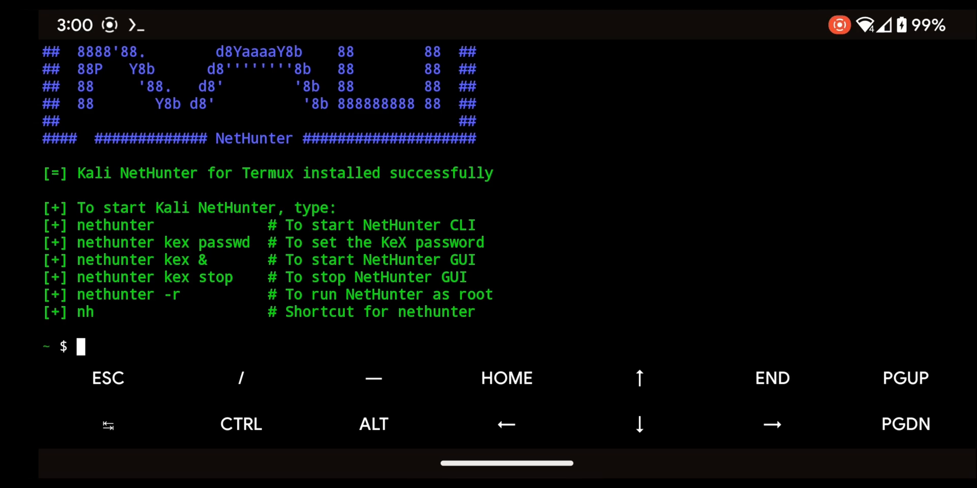
{"action": "type", "text": "nh"}
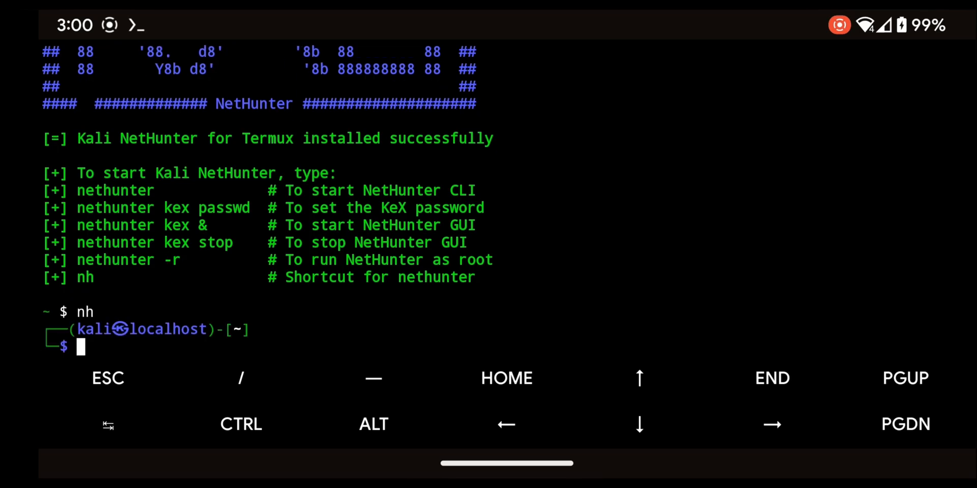
Step: In the Kali shell run ls, cd $home and apt update to refresh package lists
{"action": "type", "text": "ls"}
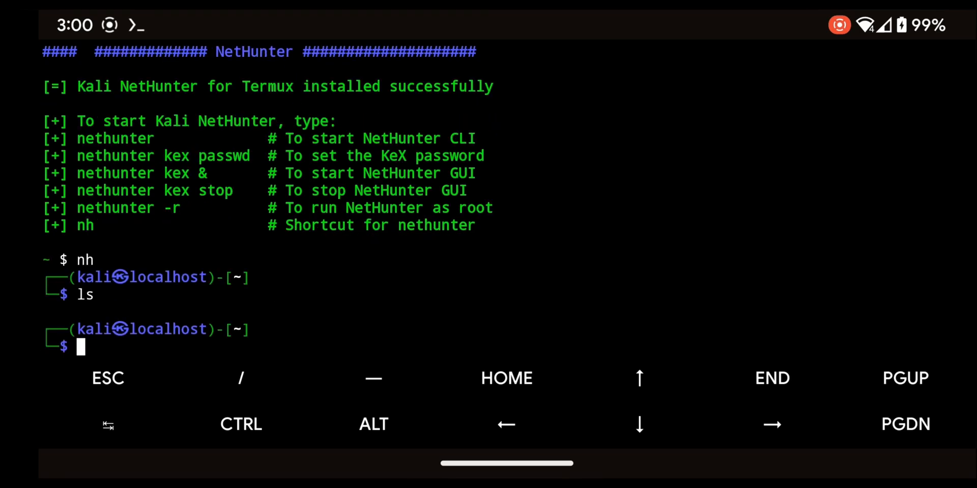
{"action": "type", "text": "cd"}
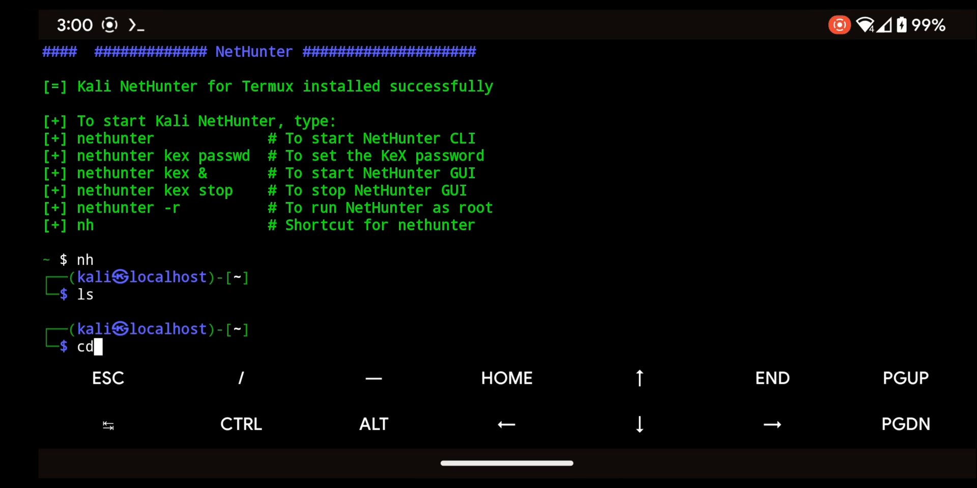
{"action": "type", "text": "$home"}
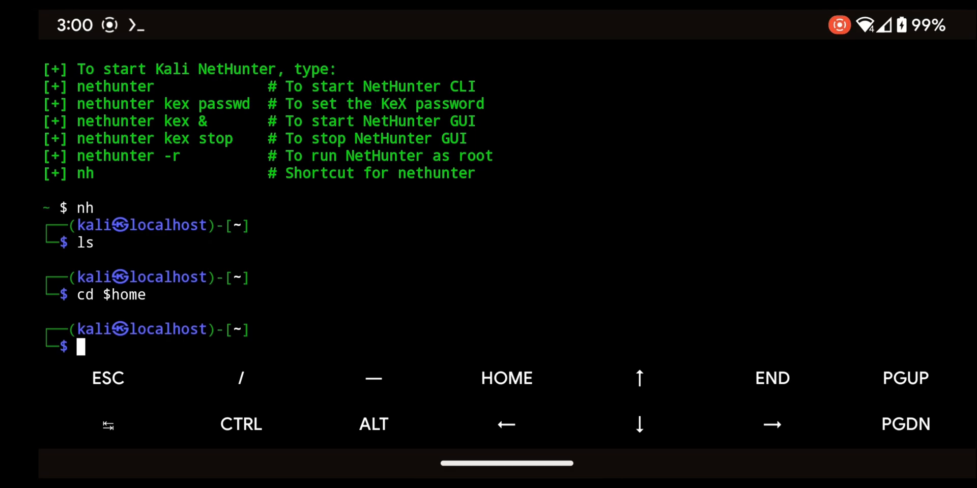
{"action": "type", "text": "apt update"}
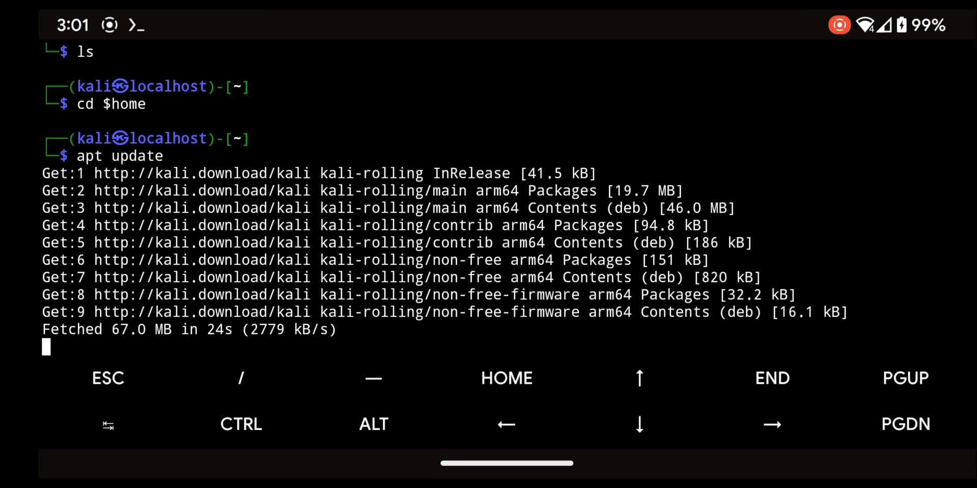
Step: Install cmatrix with sudo apt, run it once, then exit the Kali shell
{"action": "type", "text": "sudo"}
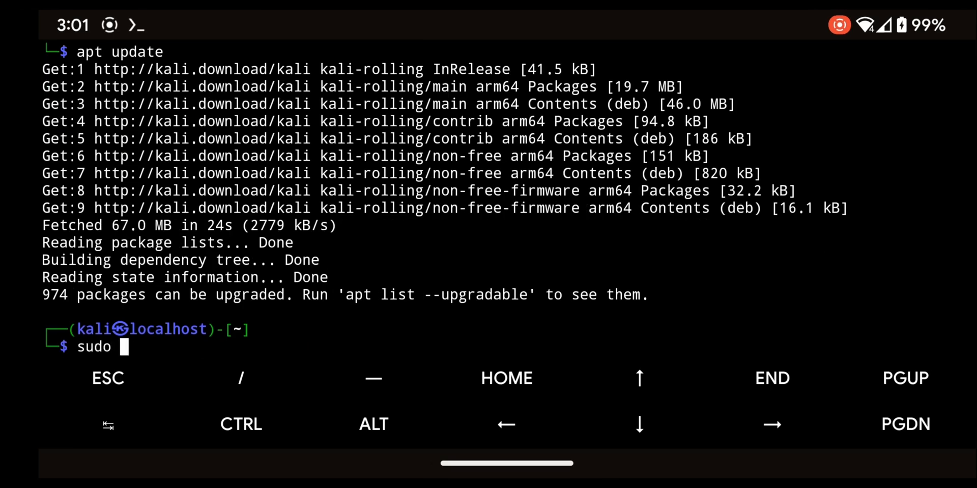
{"action": "type", "text": "apt install"}
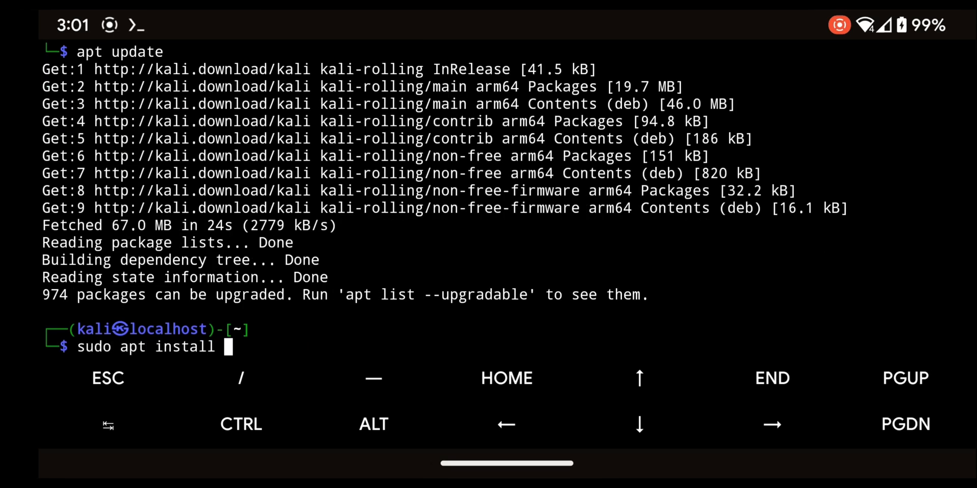
{"action": "type", "text": "cmatrix"}
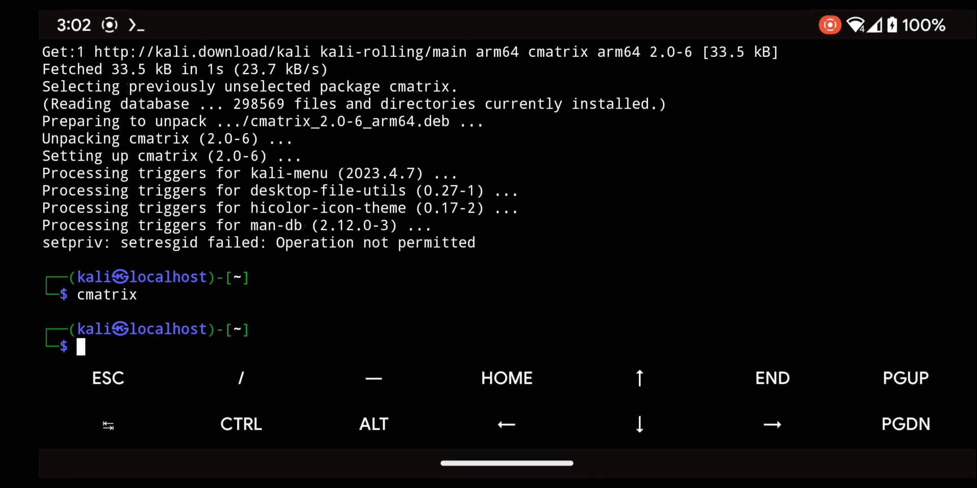
{"action": "type", "text": "exit"}
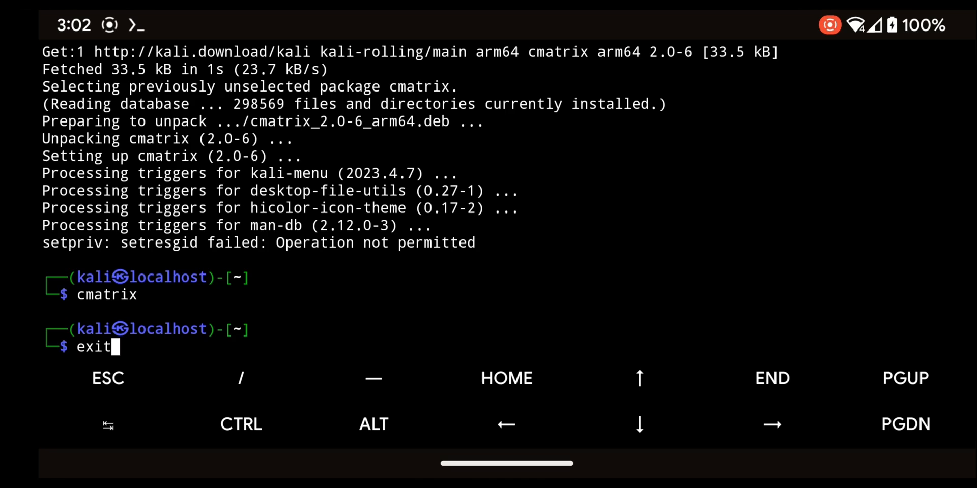
Step: Set a KeX VNC password via nh kex passwd, answering N to the view-only password, then run nh kex
{"action": "type", "text": "nh ke"}
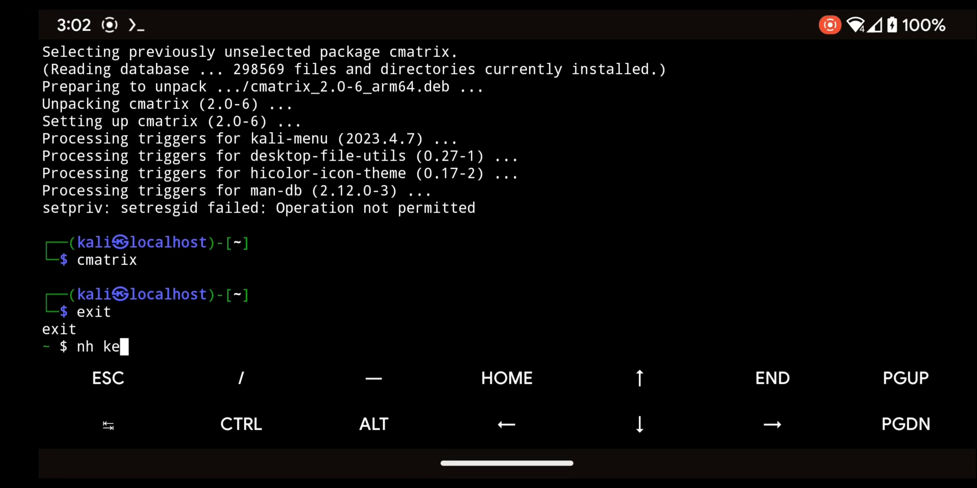
{"action": "type", "text": "x pass"}
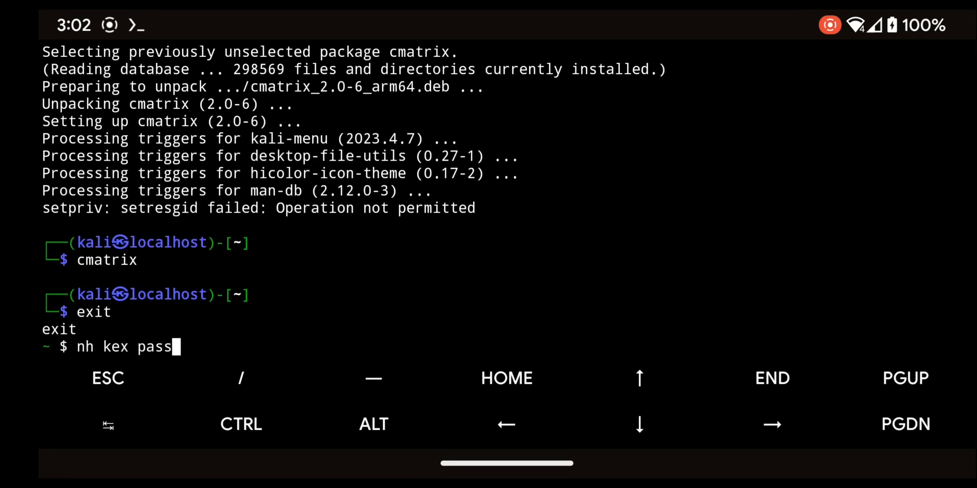
{"action": "type", "text": "wd"}
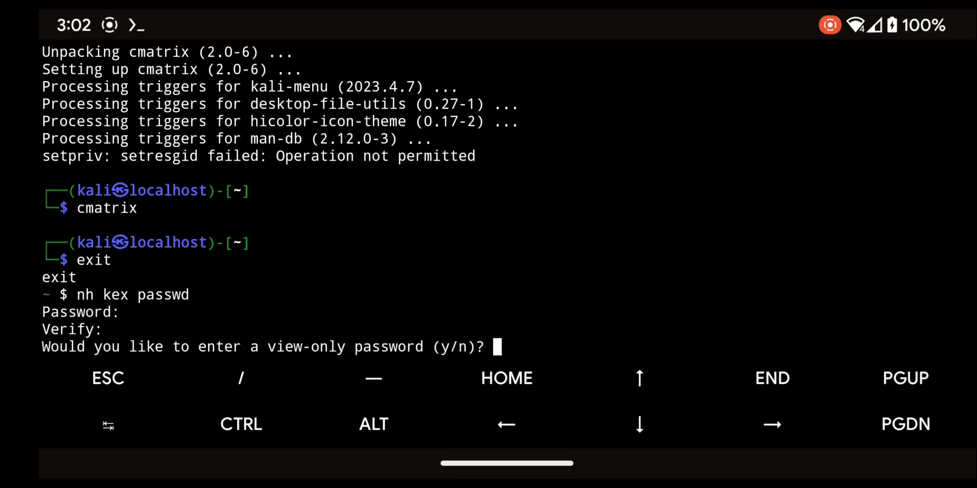
{"action": "type", "text": "N"}
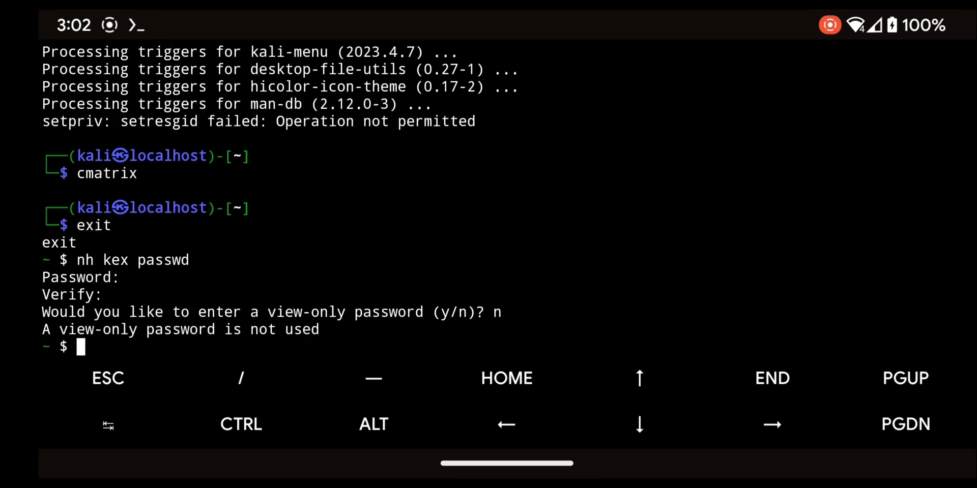
{"action": "type", "text": "nh kex"}
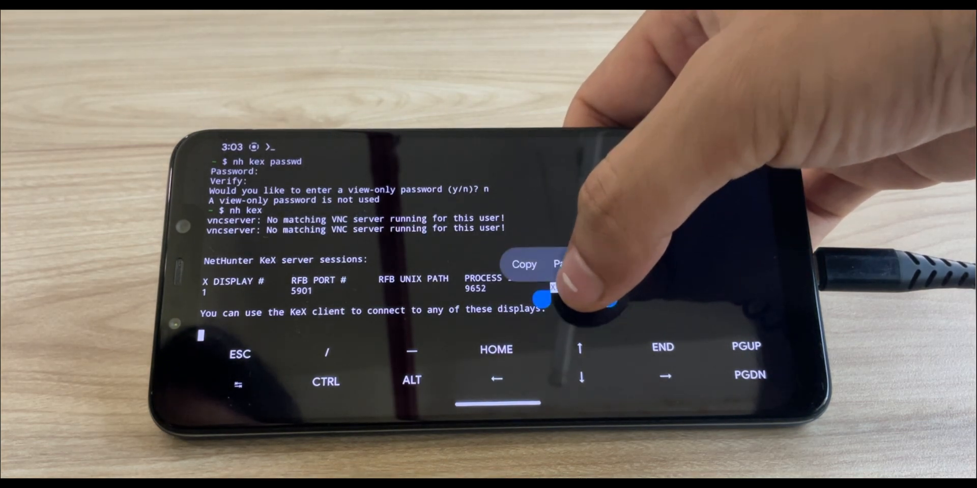
Step: Copy text from the KeX server output and launch the NetHunter KeX viewer app
{"action": "left_click", "coordinate": [557, 265]}
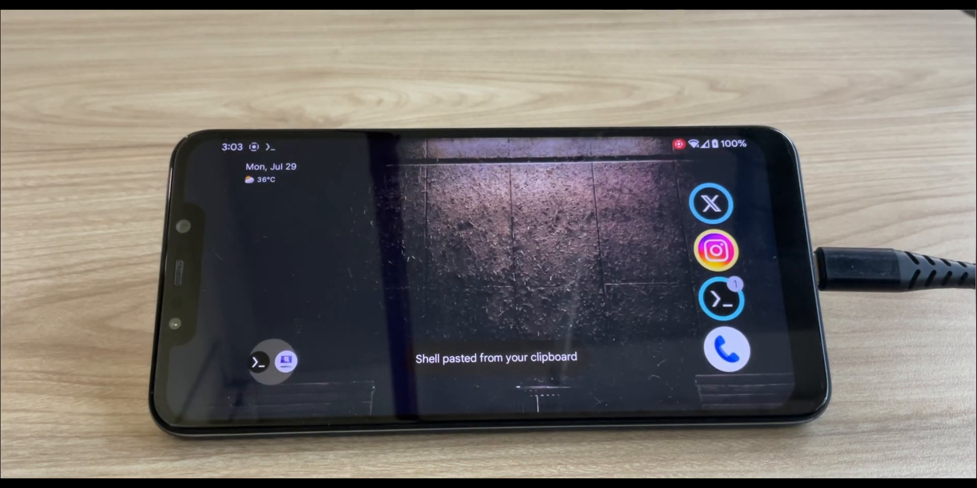
{"action": "left_click", "coordinate": [273, 362]}
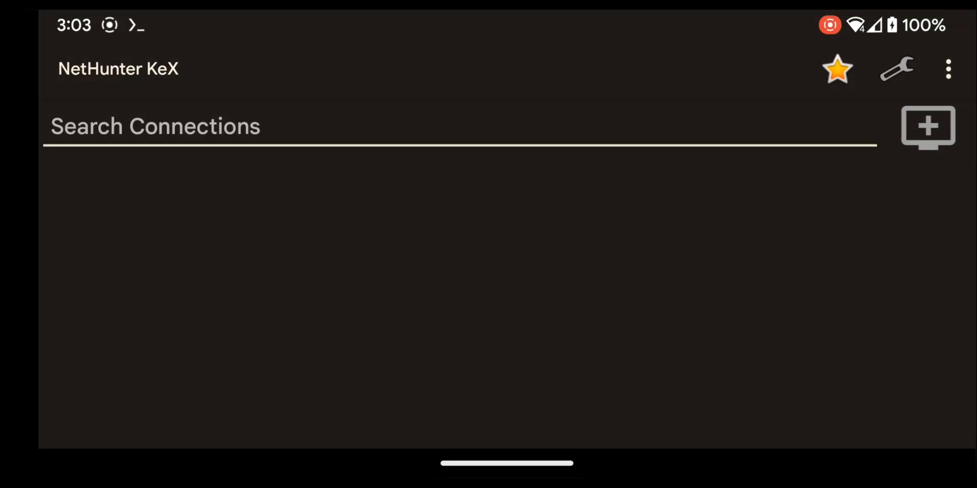
Step: Save a new KeX connection named Xtigervnc for 127.0.0.1:1 on port 5900 with username kex
{"action": "type", "text": "Xtigervnc"}
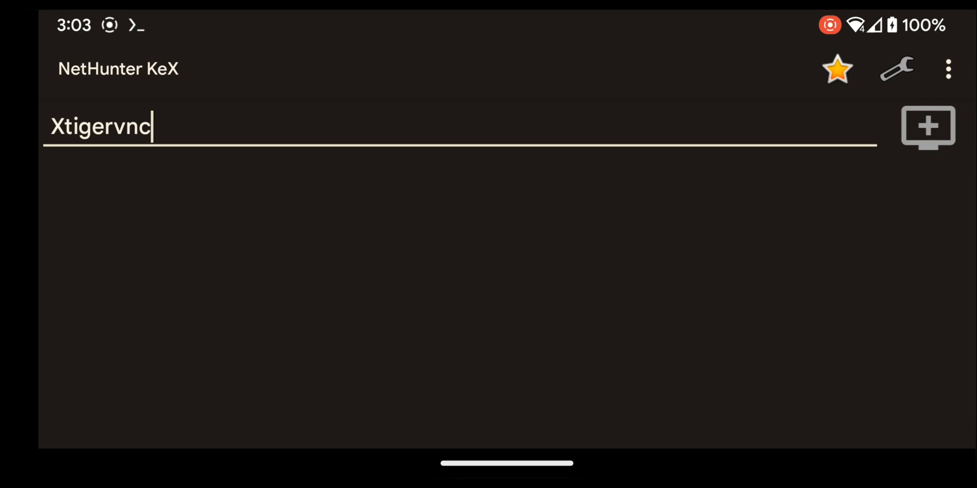
{"action": "left_click", "coordinate": [928, 128]}
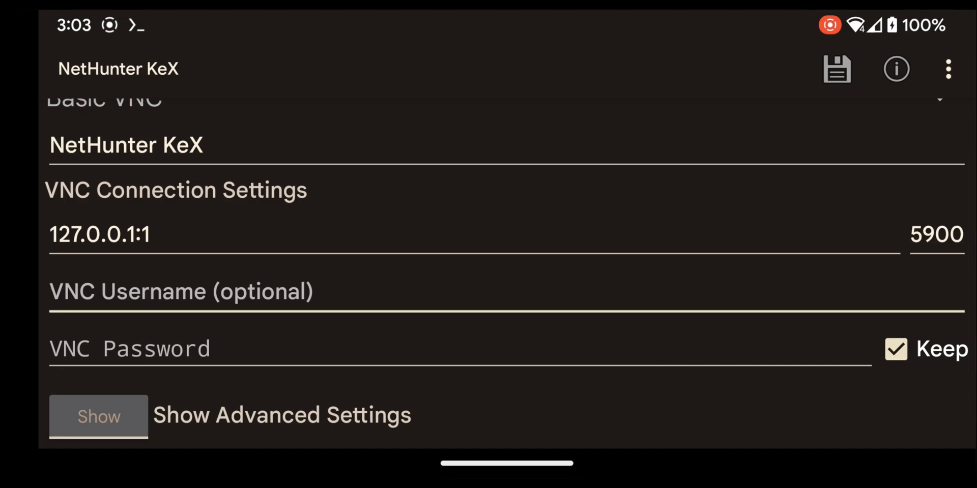
{"action": "type", "text": "kex"}
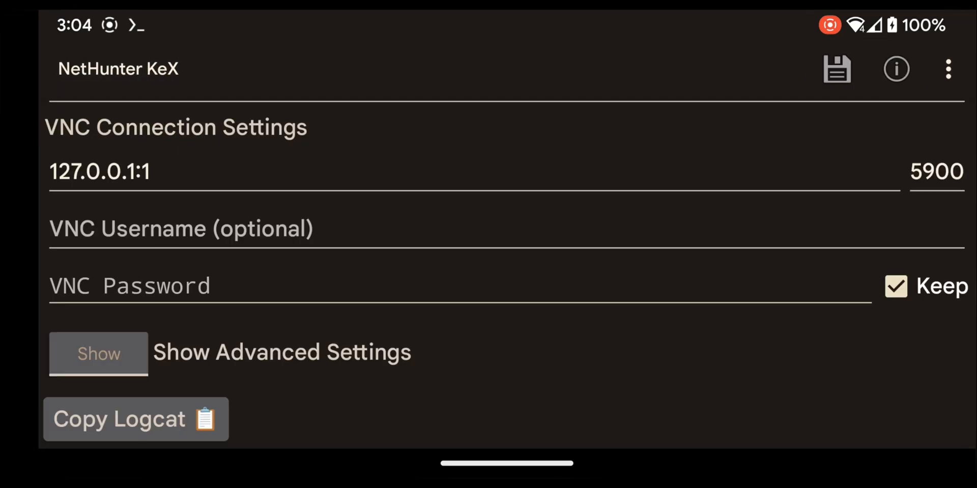
{"action": "left_click", "coordinate": [896, 69]}
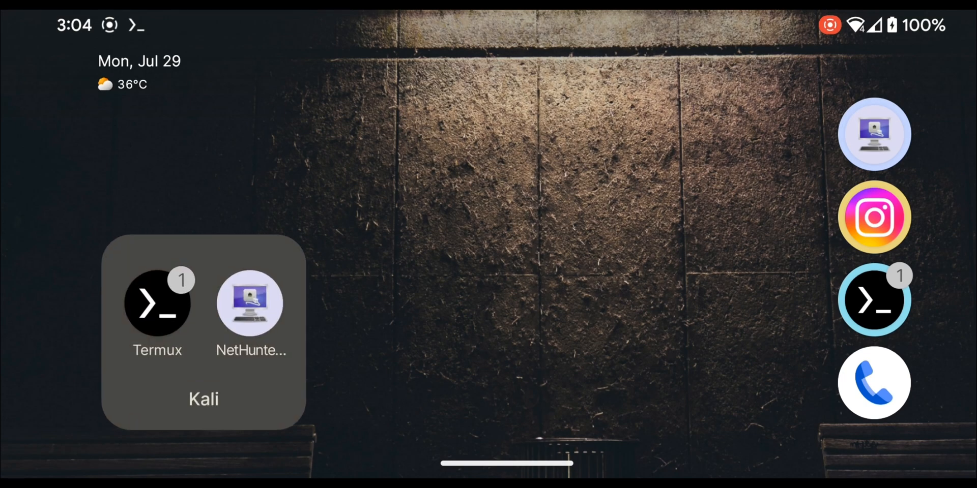
Step: Reopen NetHunter KeX, connect to the saved 127.0.0.1:1 entry and confirm the VNC password
{"action": "left_click", "coordinate": [250, 304]}
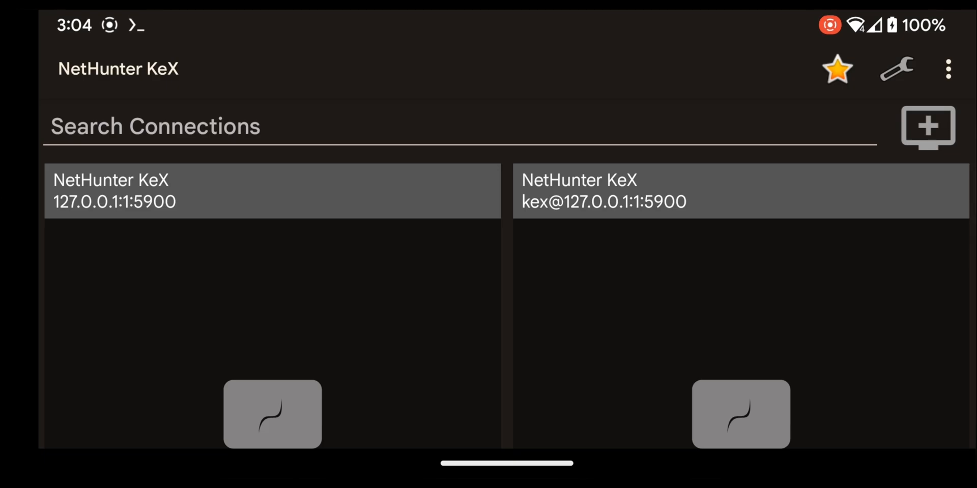
{"action": "left_click", "coordinate": [272, 190]}
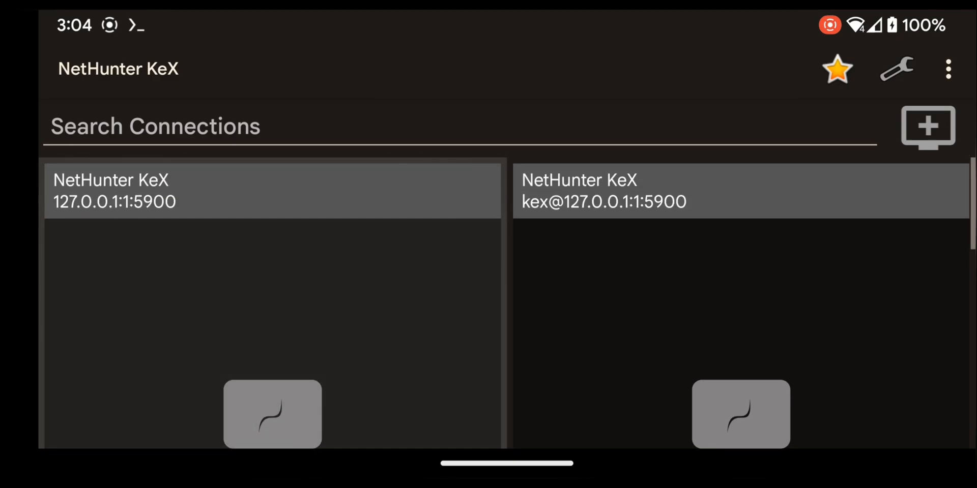
{"action": "left_click", "coordinate": [271, 190]}
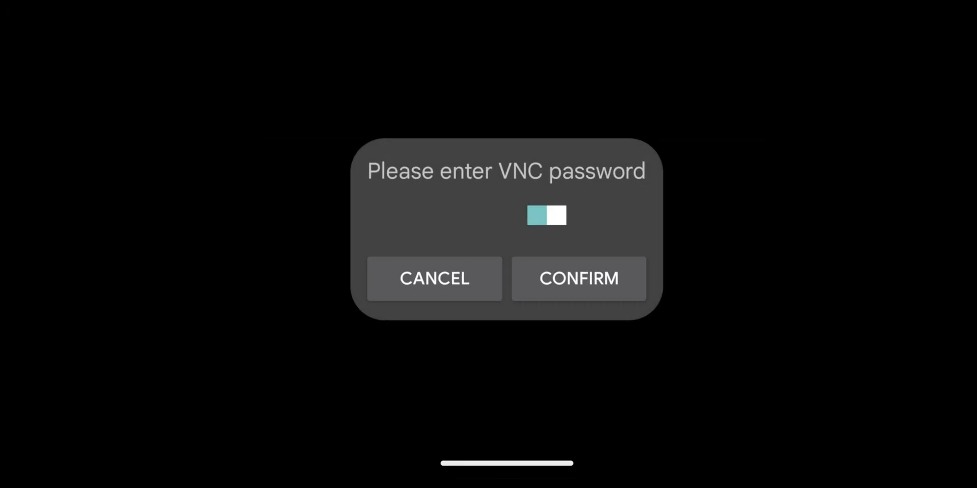
{"action": "left_click", "coordinate": [578, 279]}
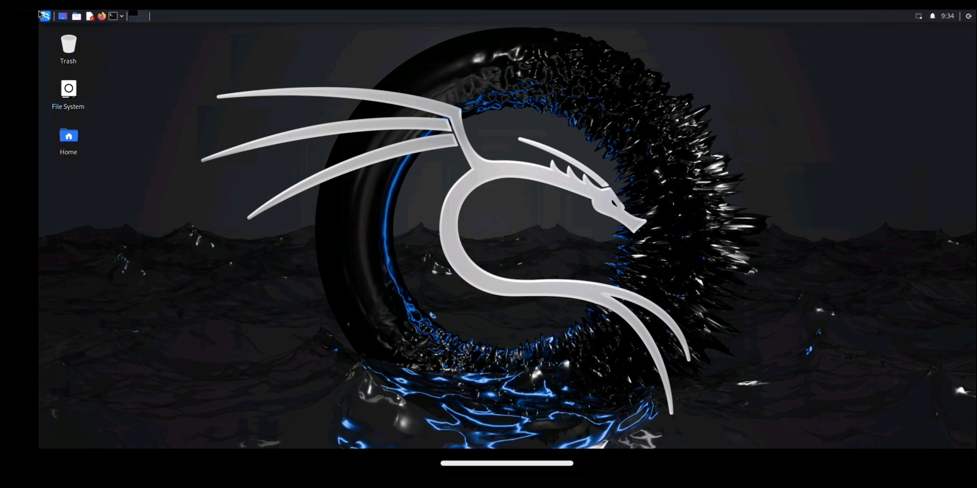
Step: Switch the viewer's touch Input Mode and try opening the desktop Home folder
{"action": "left_click", "coordinate": [44, 15]}
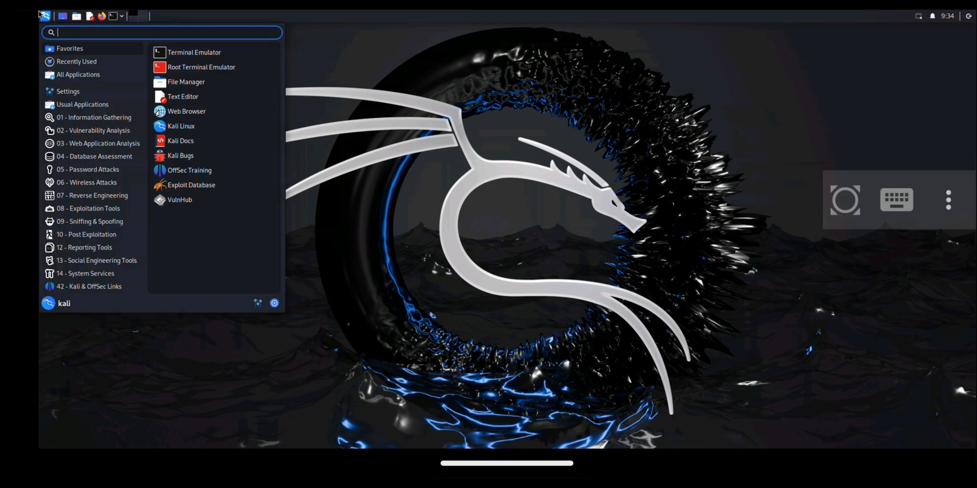
{"action": "left_click", "coordinate": [948, 200]}
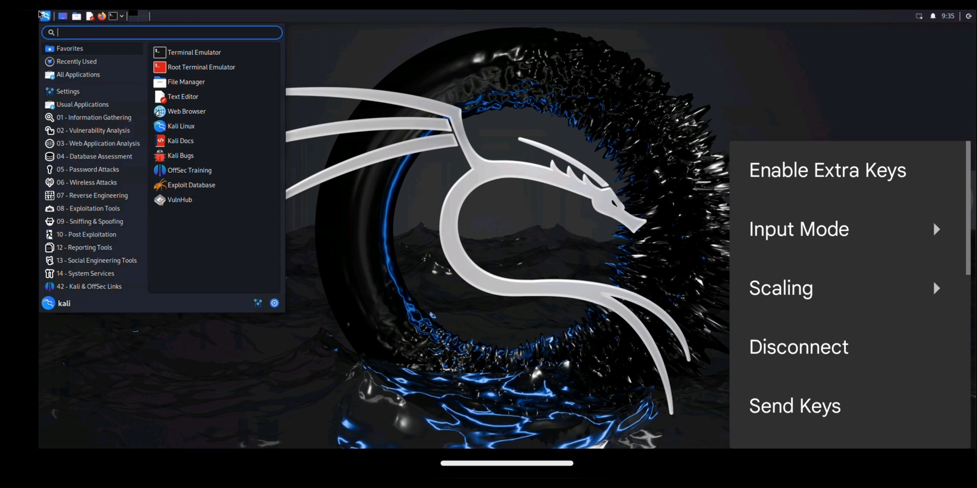
{"action": "left_click", "coordinate": [798, 229]}
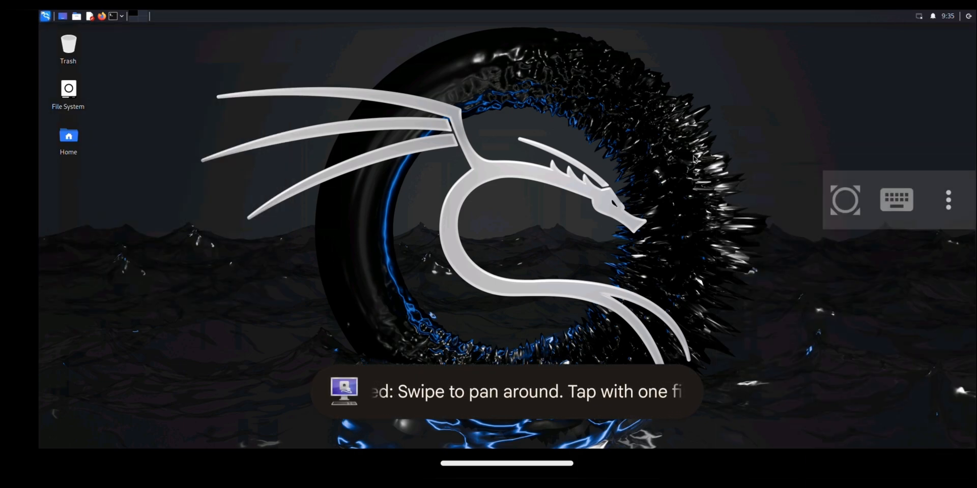
{"action": "left_click", "coordinate": [68, 137]}
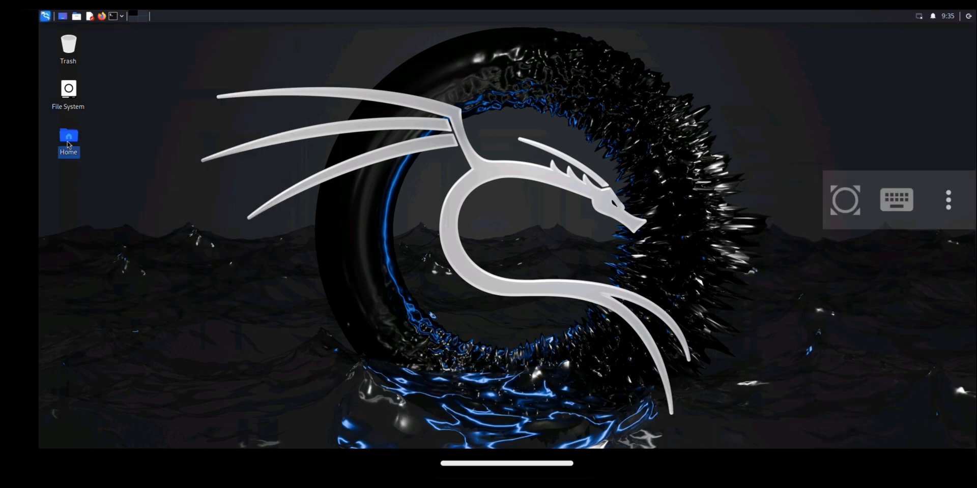
{"action": "mouse_move", "coordinate": [69, 137]}
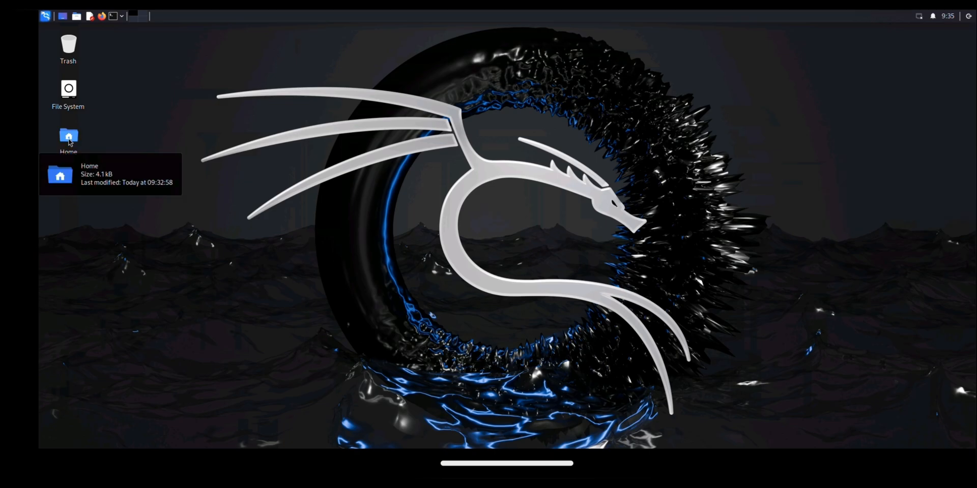
{"action": "double_click", "coordinate": [68, 139]}
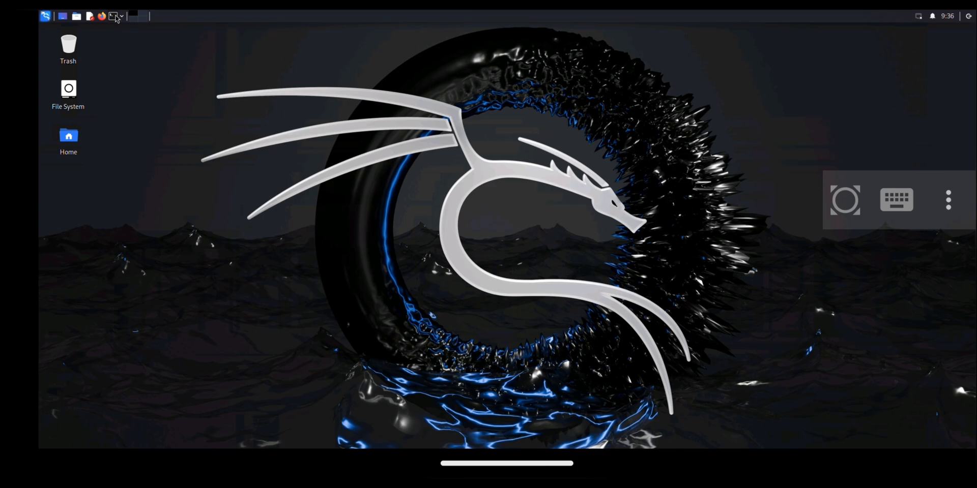
Step: Launch a Kali terminal window and begin typing 'sudo apt i'
{"action": "left_click", "coordinate": [112, 16]}
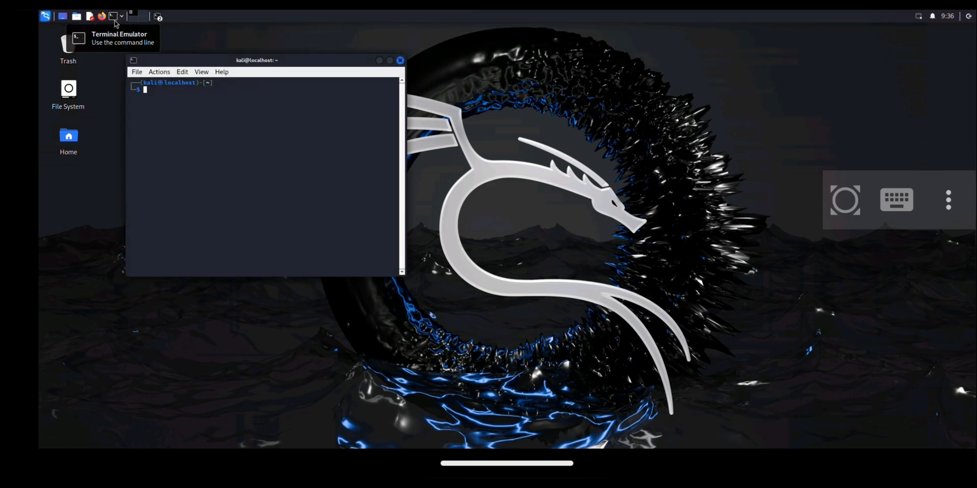
{"action": "type", "text": "sudo"}
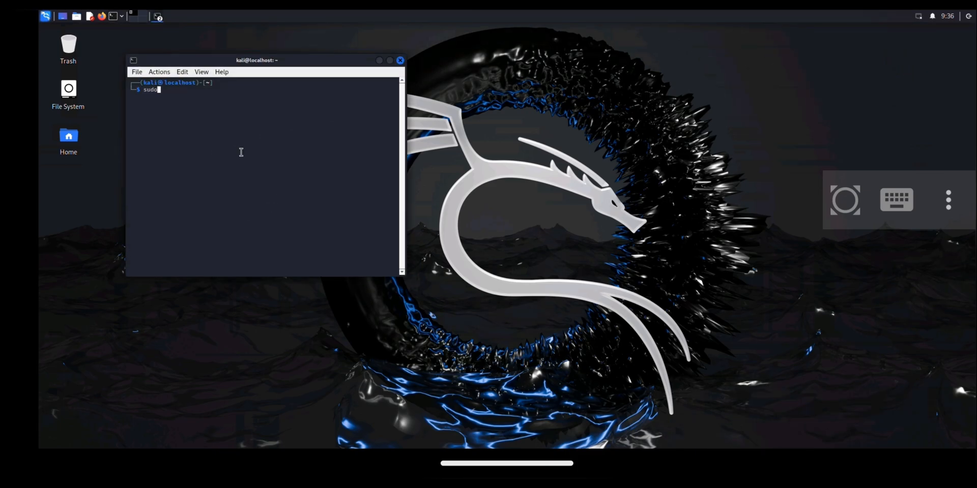
{"action": "type", "text": "apt i"}
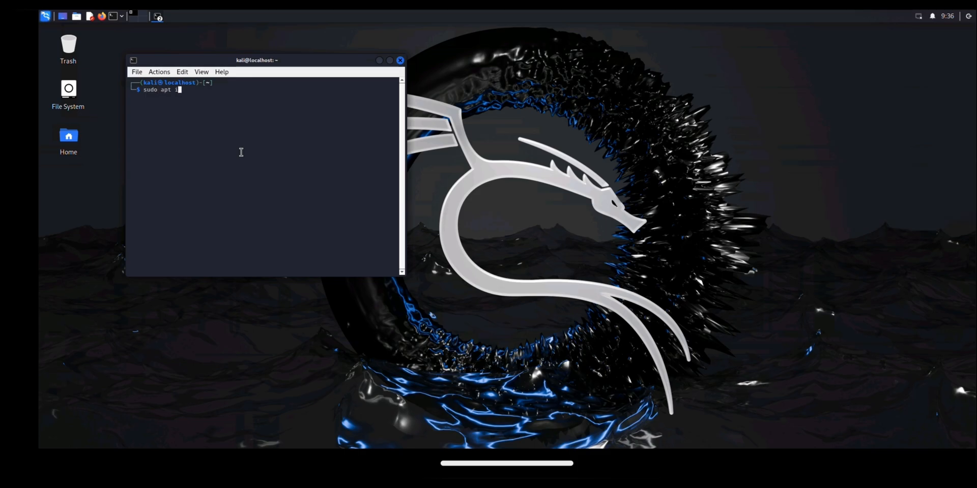